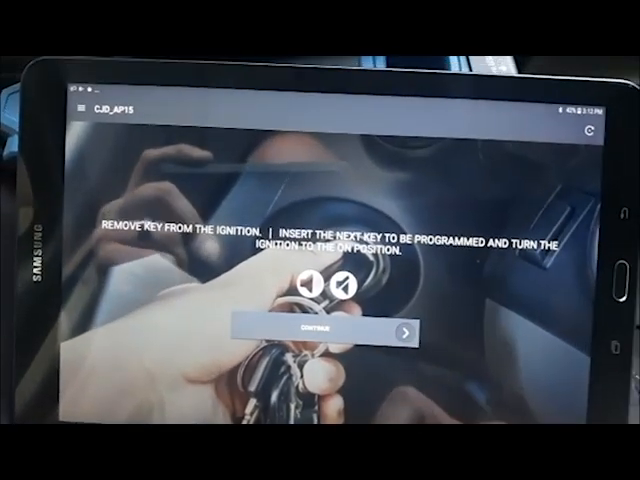
# - Confirm the next key inserted, ignition off, then ignition on, reaching PROGRAMMING SUCCESSFUL
pyautogui.click(324, 330)
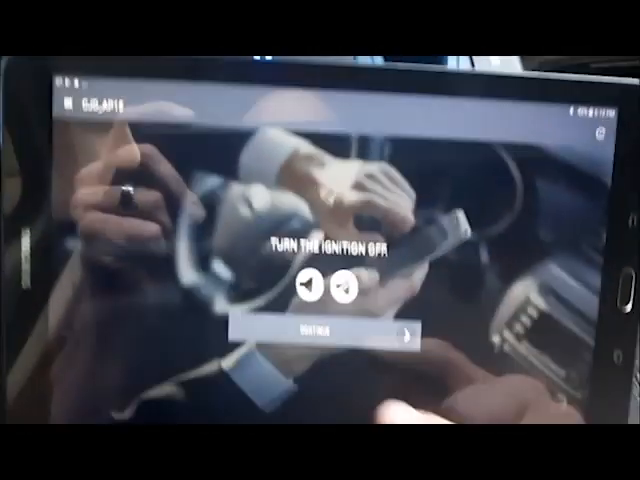
pyautogui.click(318, 334)
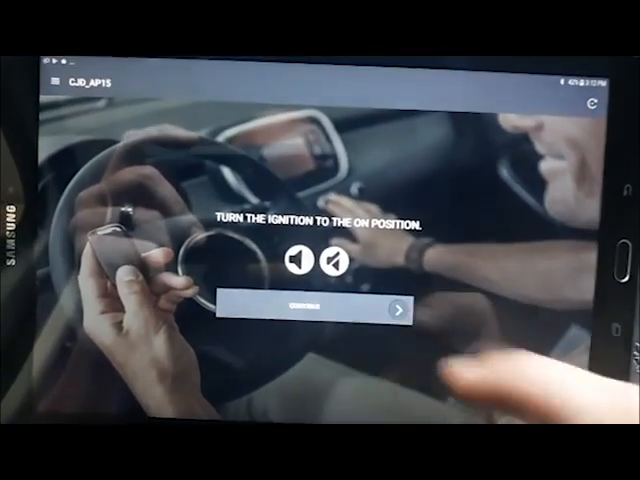
pyautogui.click(398, 308)
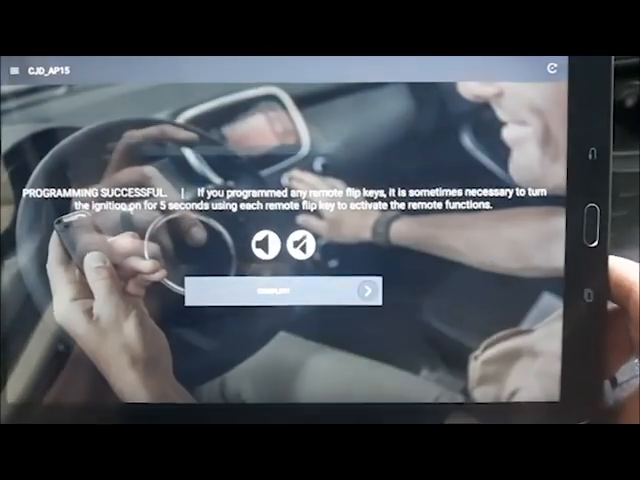